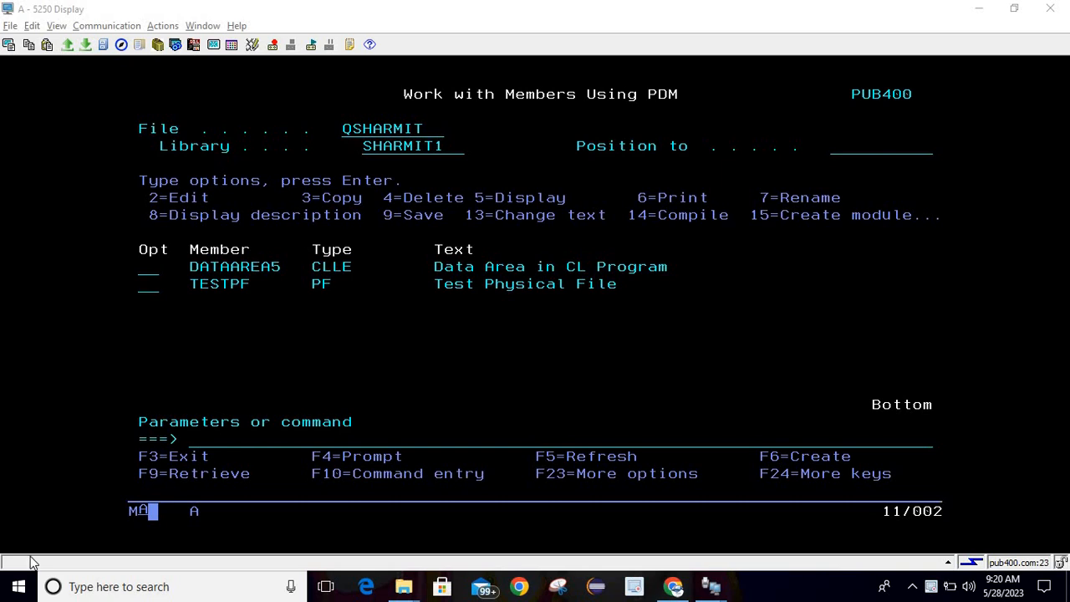
mouse_move(171, 439)
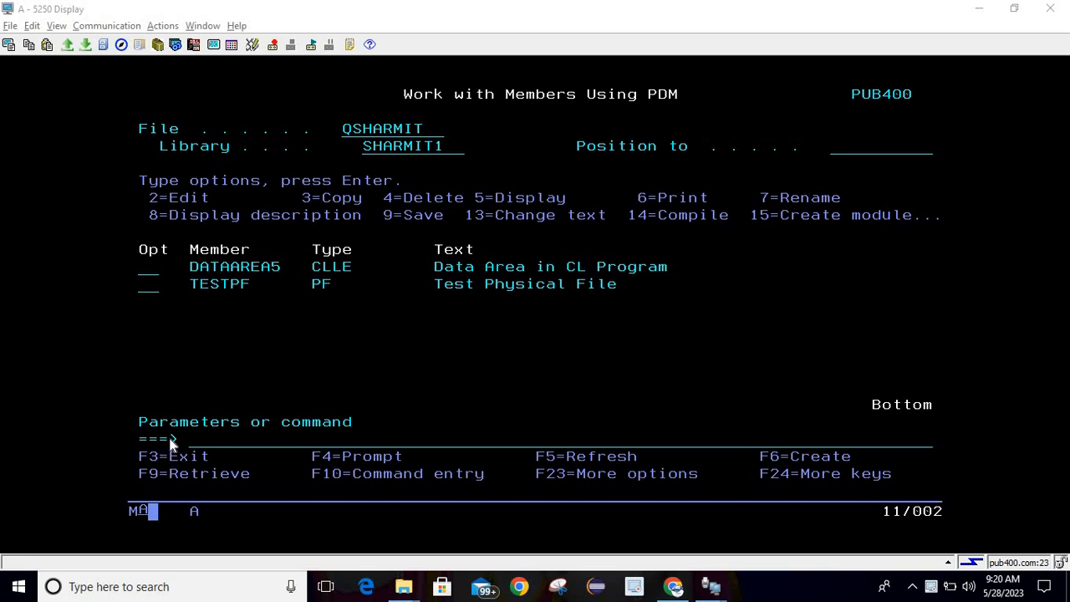
mouse_move(348, 448)
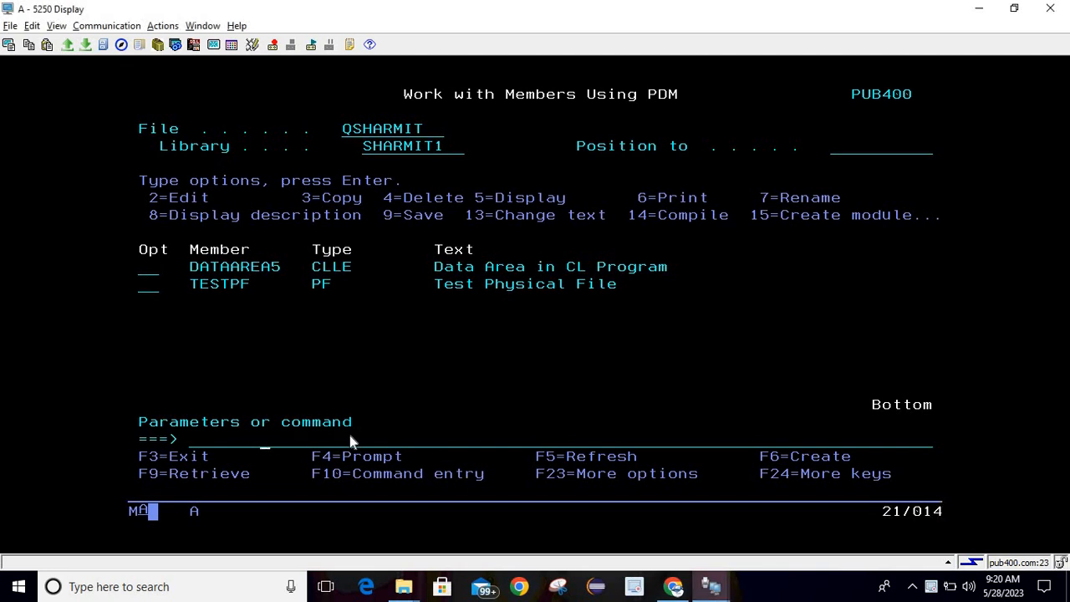
Step: Prompt the CRTDTAARA command to create a new data area
type("crtd")
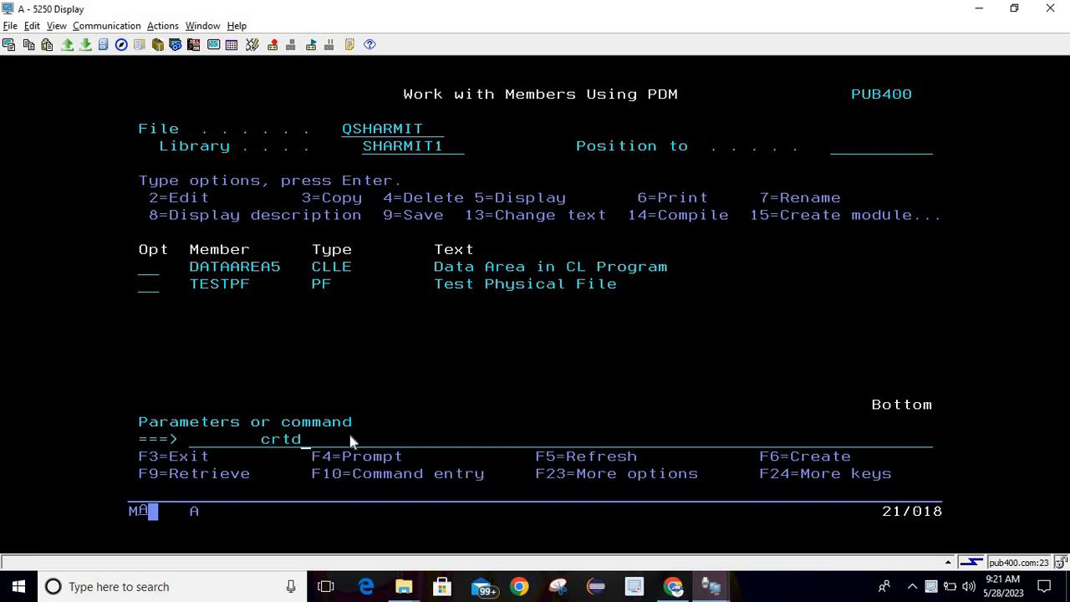
type("taara")
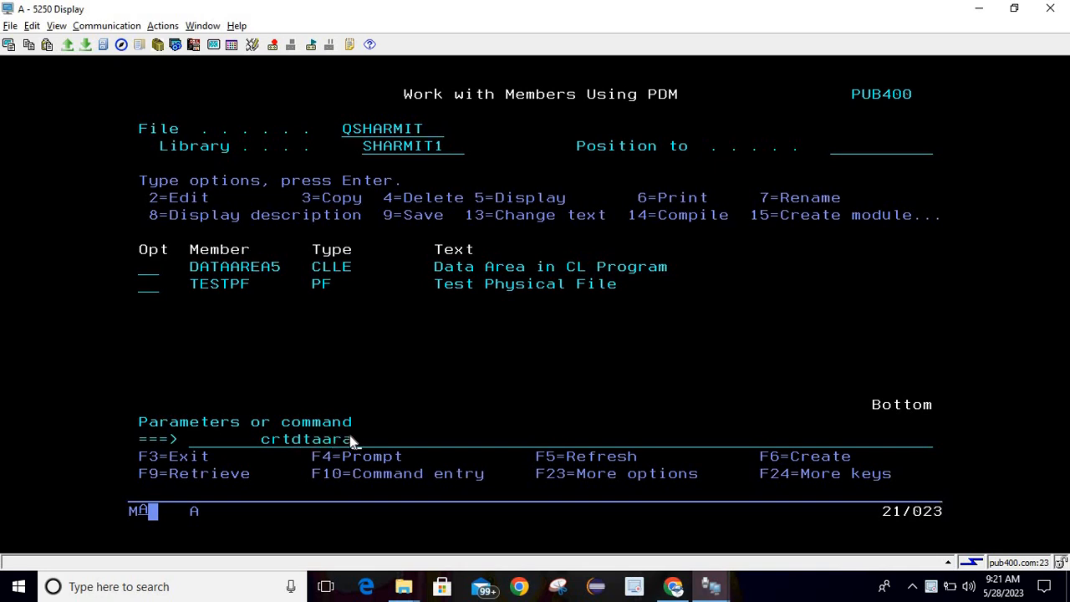
key("F4")
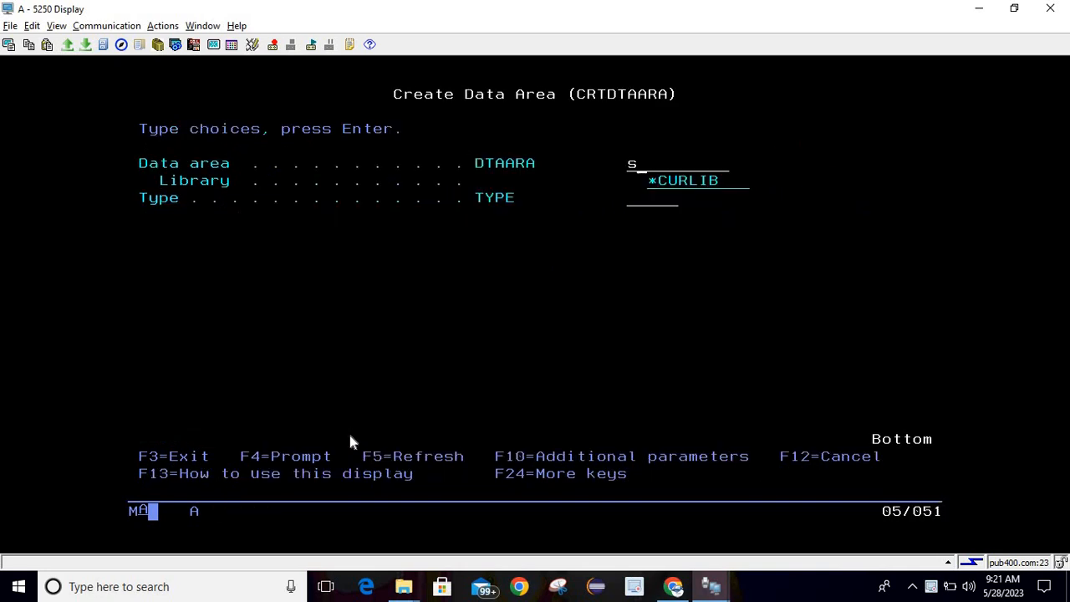
Step: Create *CHAR data area SHARMITDA in SHARMIT1 with initial value 'Tech Sharmit', correcting the length
type("harmitda")
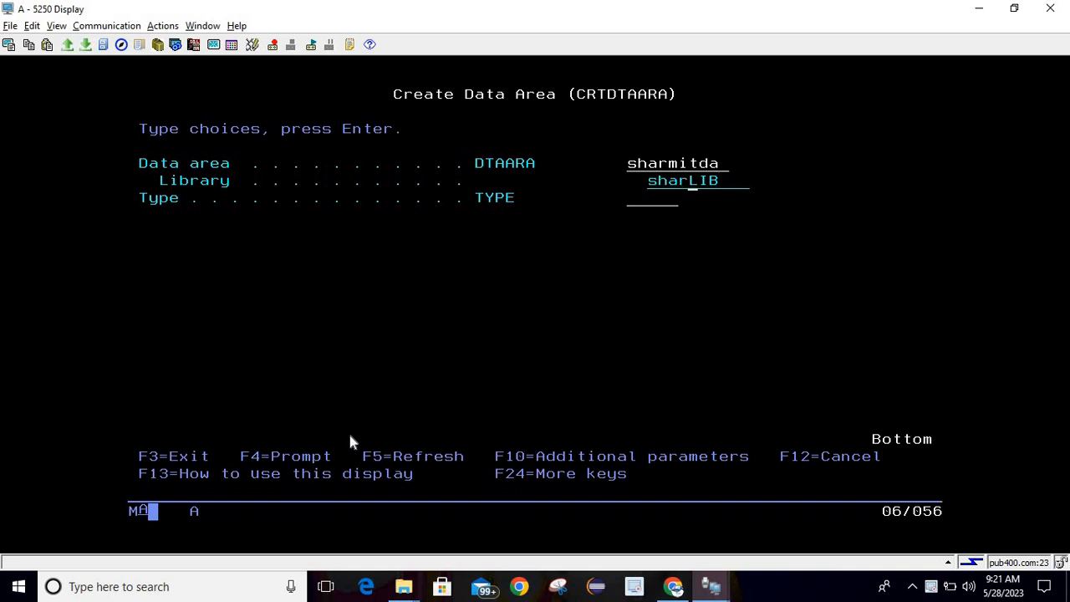
type("sharmit1")
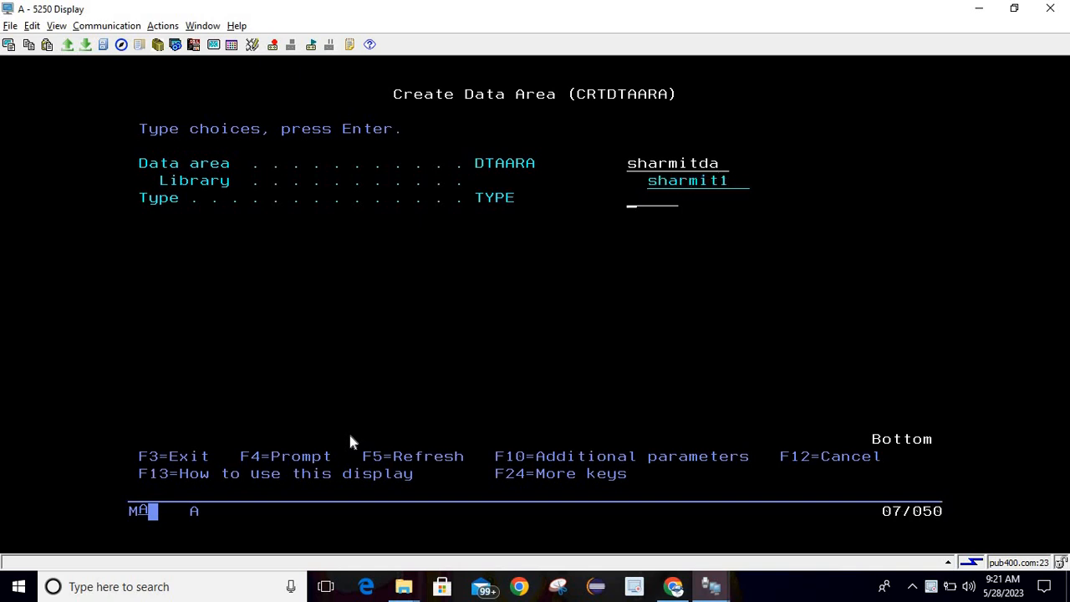
type("*char")
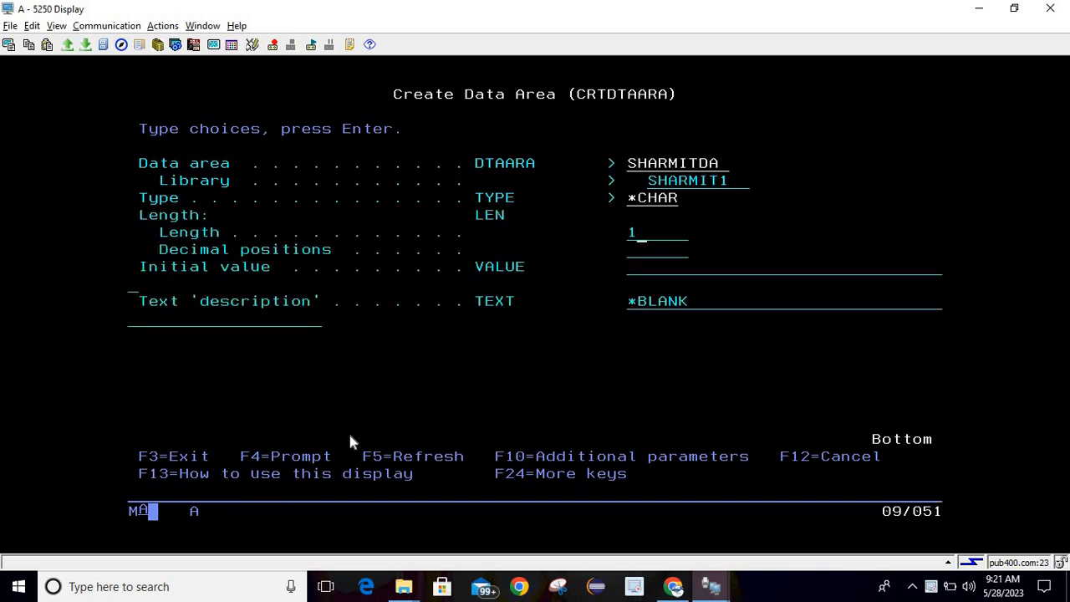
type("100")
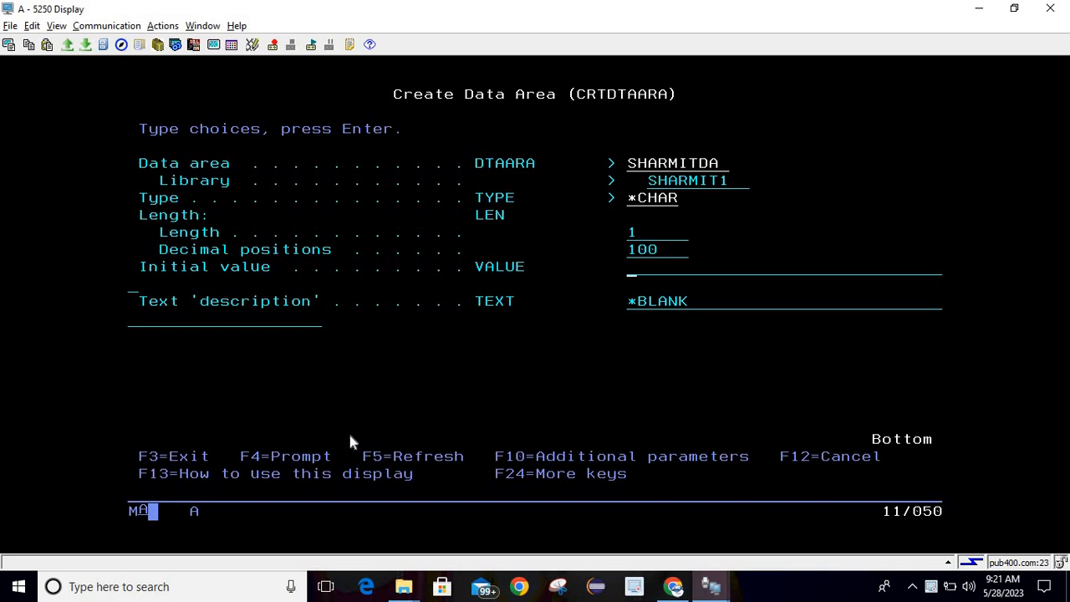
type("'Tec")
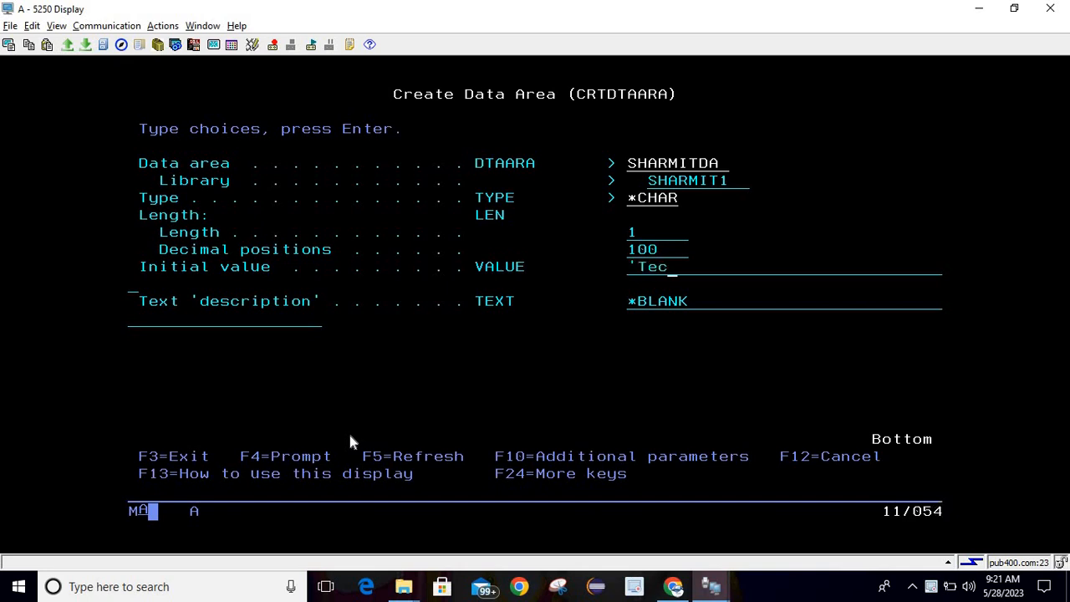
type("h Sharmi")
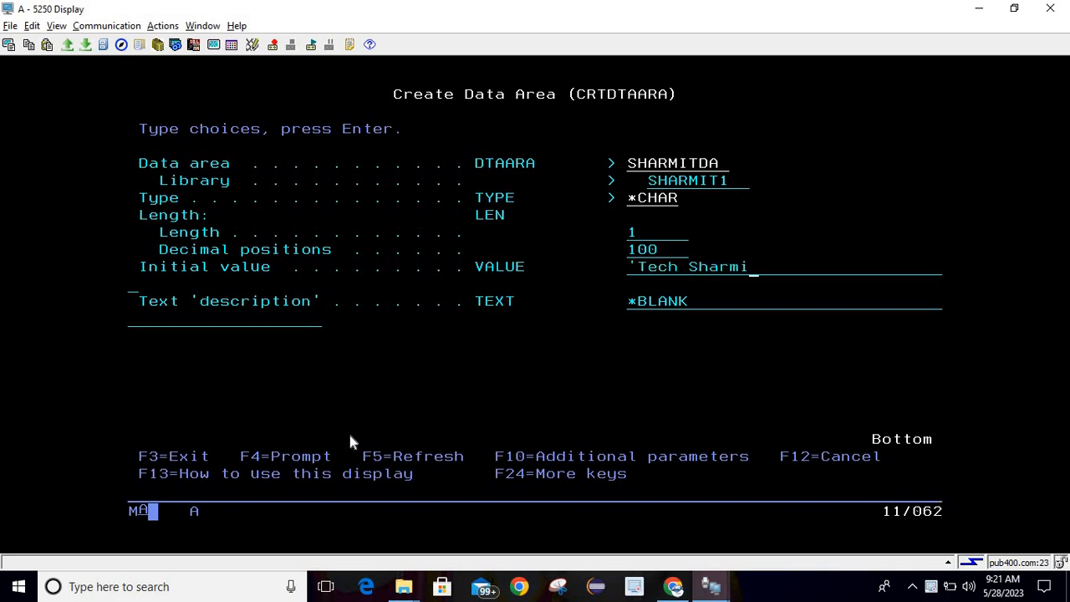
key("Return")
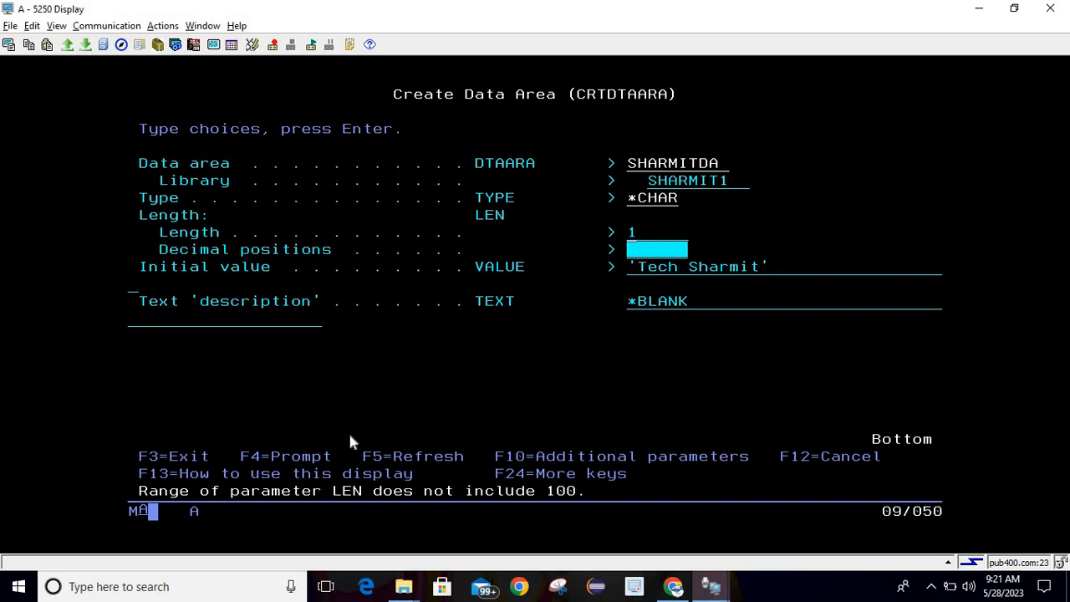
type("00")
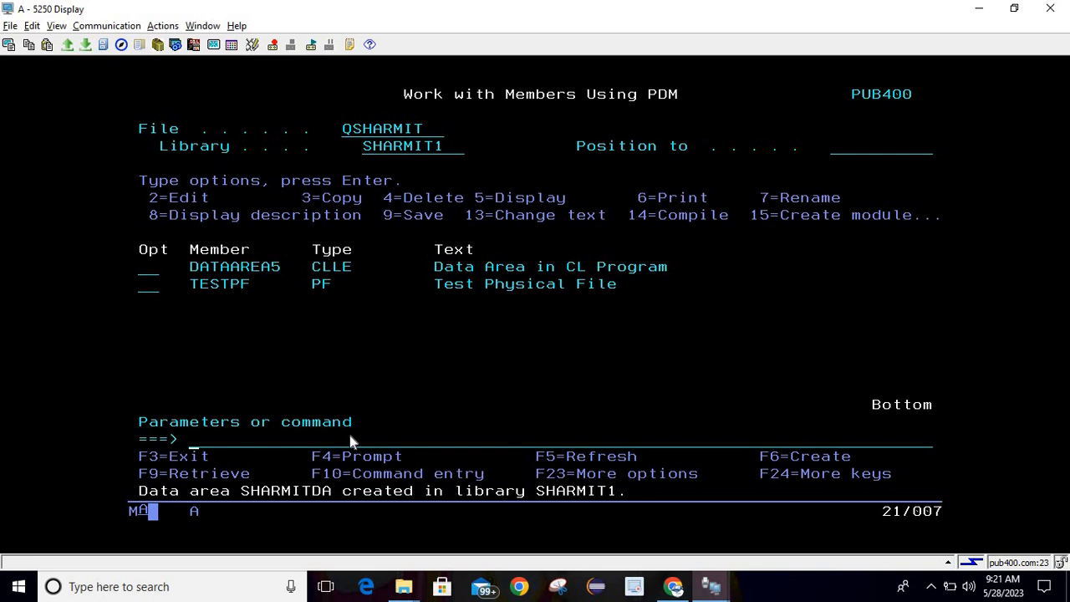
type("wrko")
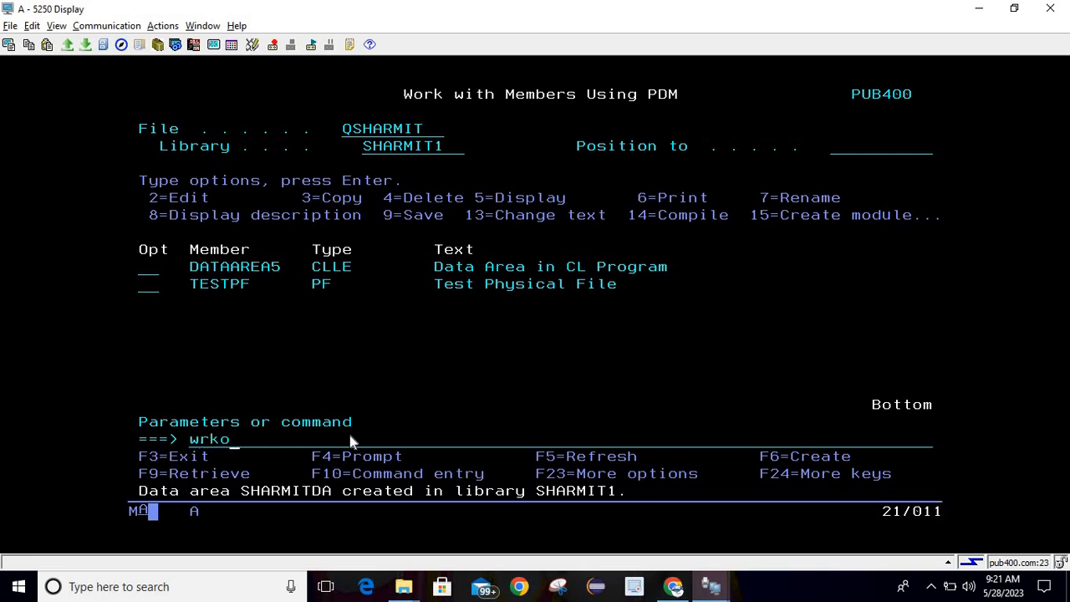
type("bj")
type("sharmi")
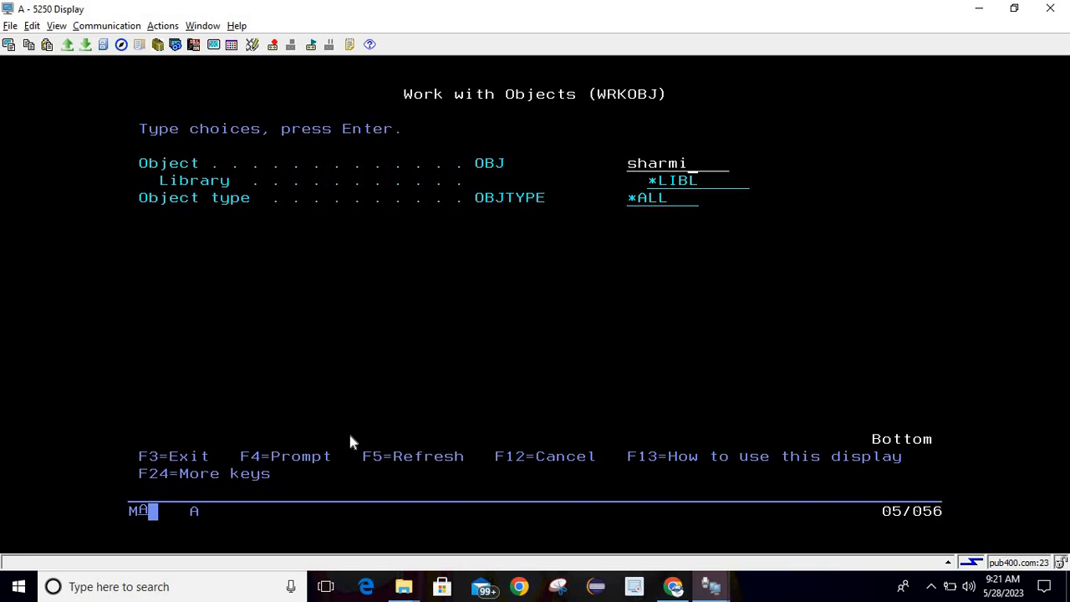
type("tda")
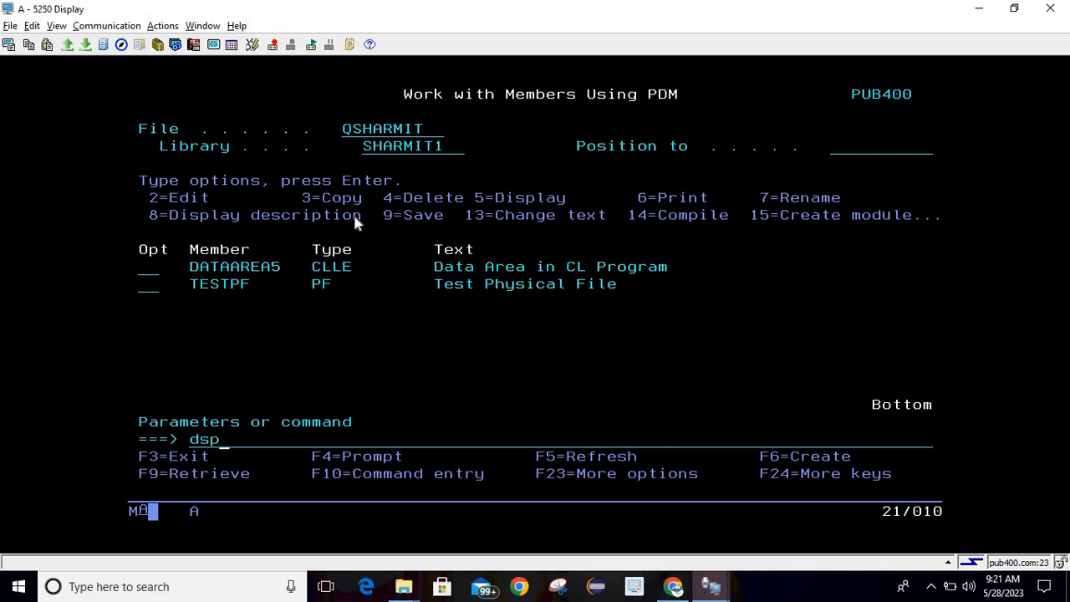
type("dtaara")
type("sharm")
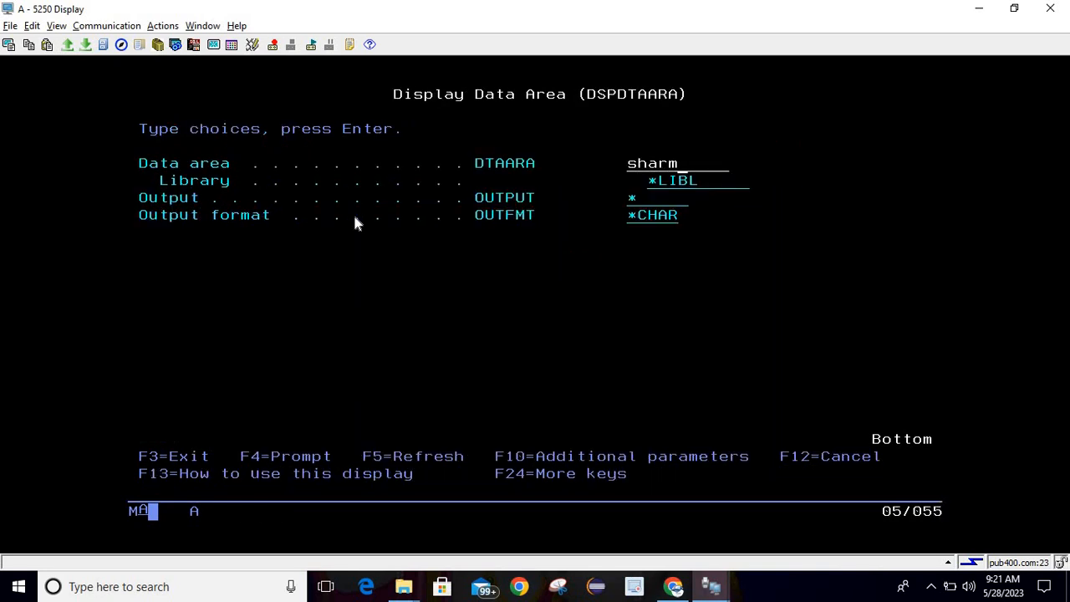
type("itda")
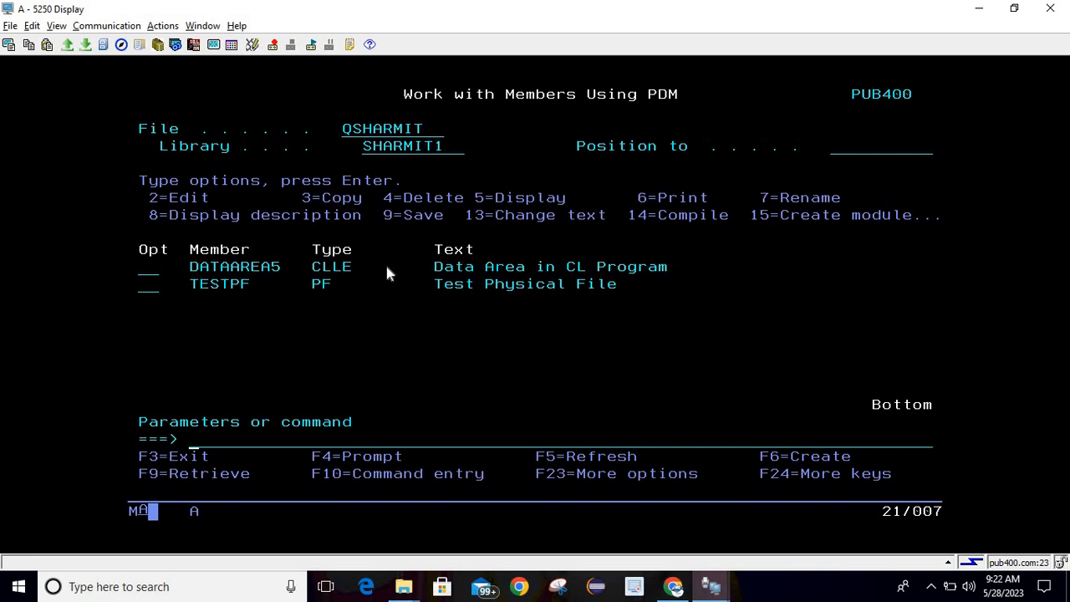
mouse_move(148, 237)
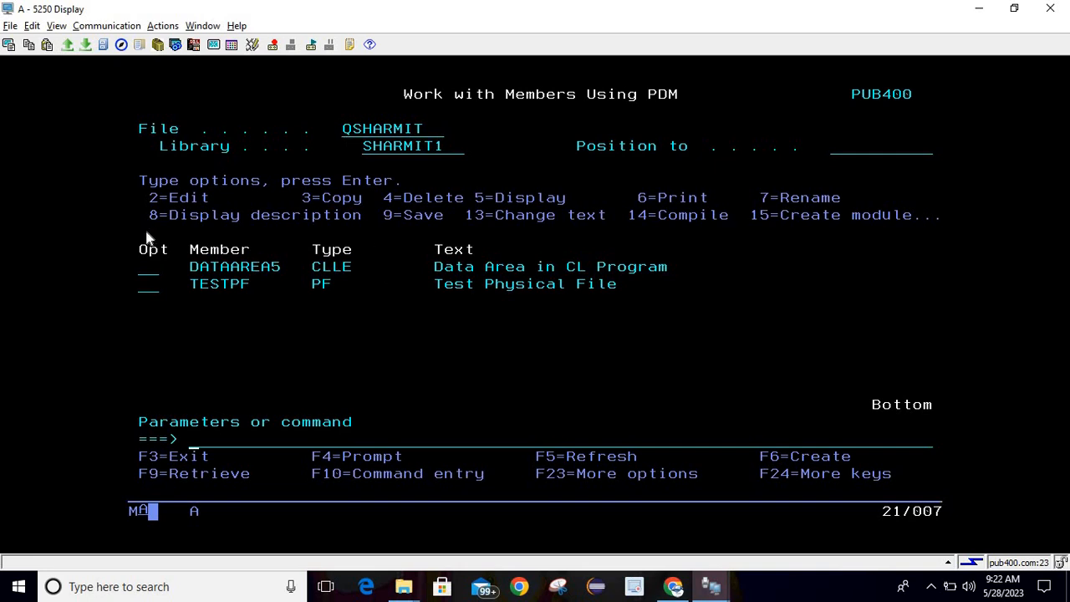
mouse_move(393, 274)
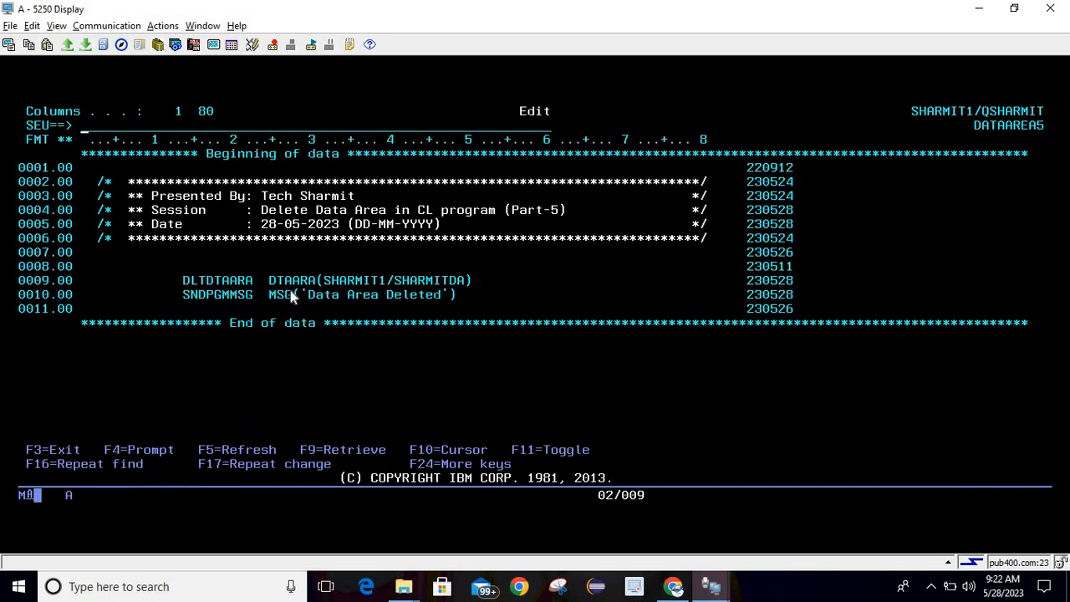
Step: Prompt the DLTDTAARA statement in DATAAREA5 to review SHARMITDA in SHARMIT1
left_click(217, 291)
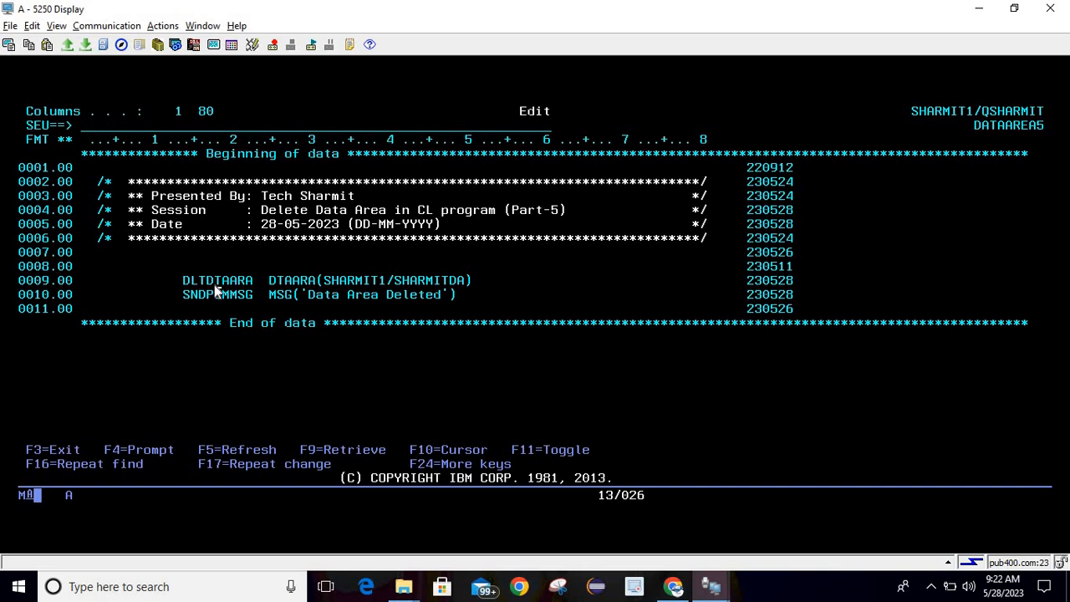
key("F4")
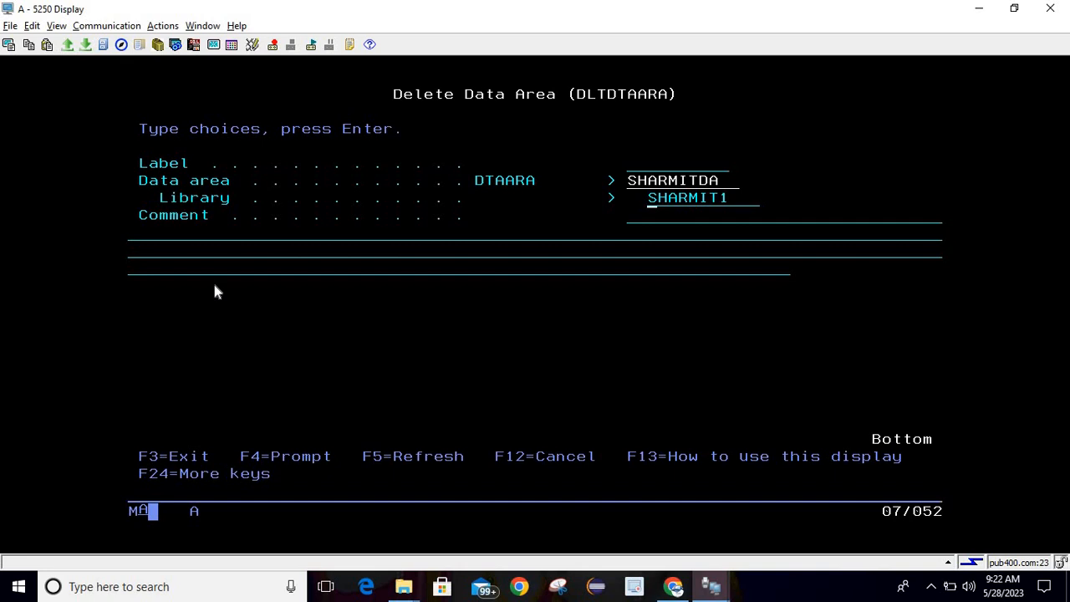
mouse_move(635, 182)
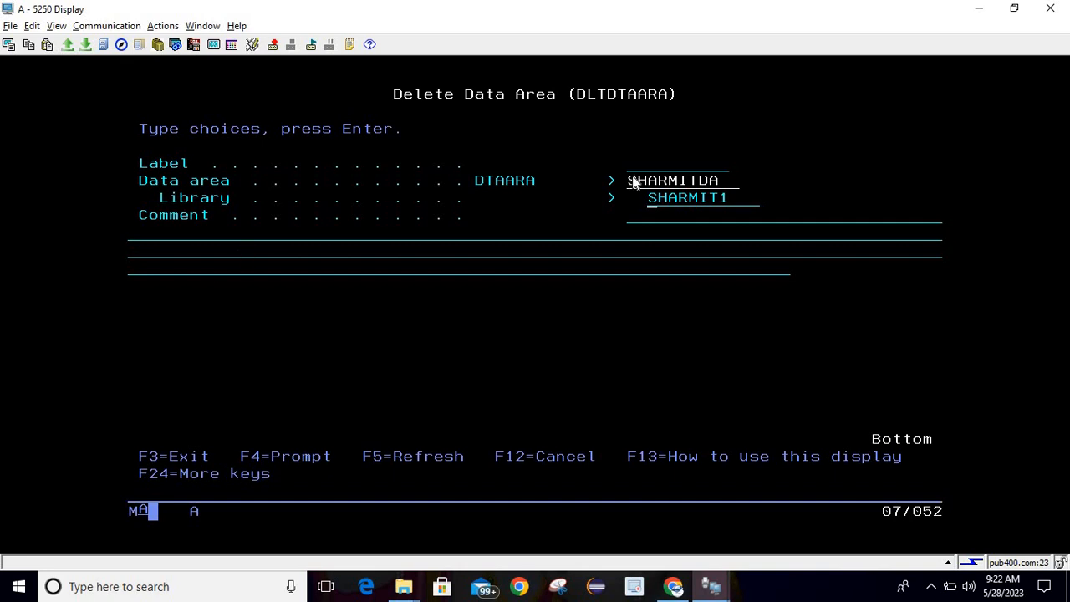
mouse_move(662, 184)
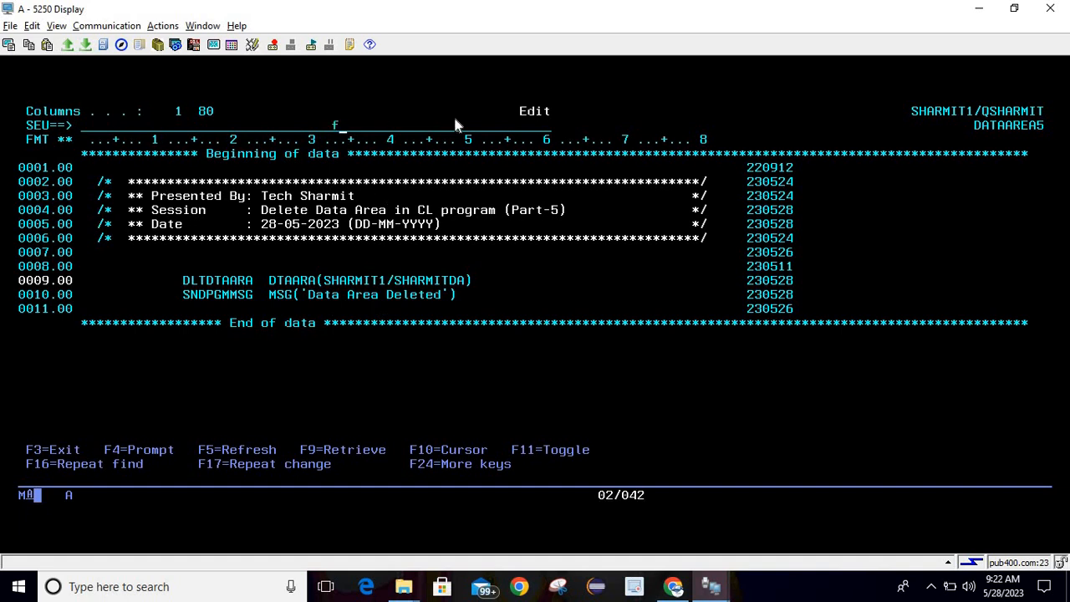
Step: Exit the editor, run DATAAREA5 to delete the data area, and start a WRKOBJ lookup
key("f3")
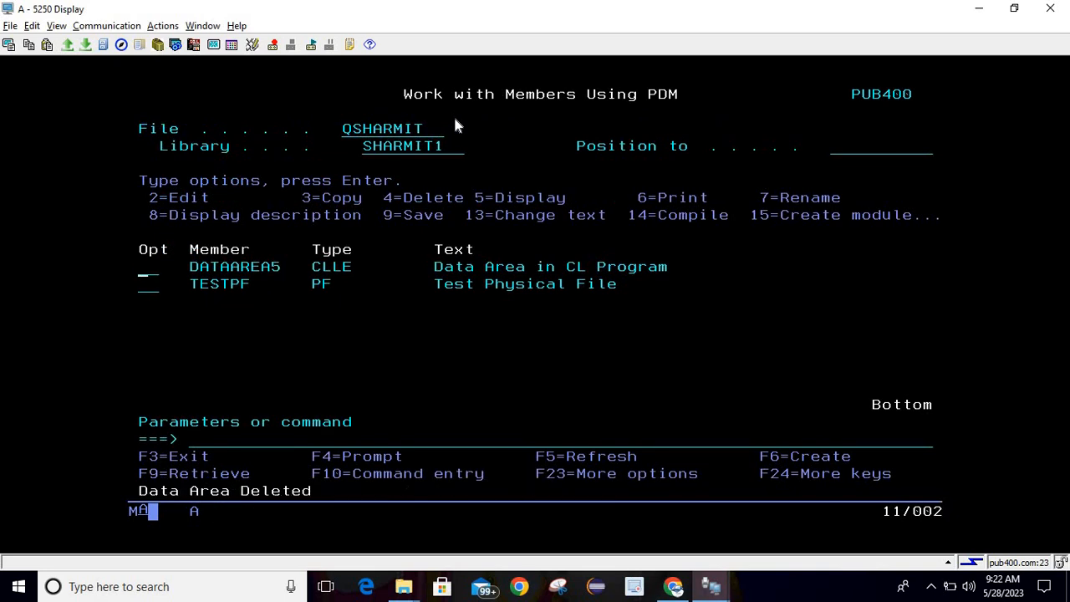
mouse_move(282, 500)
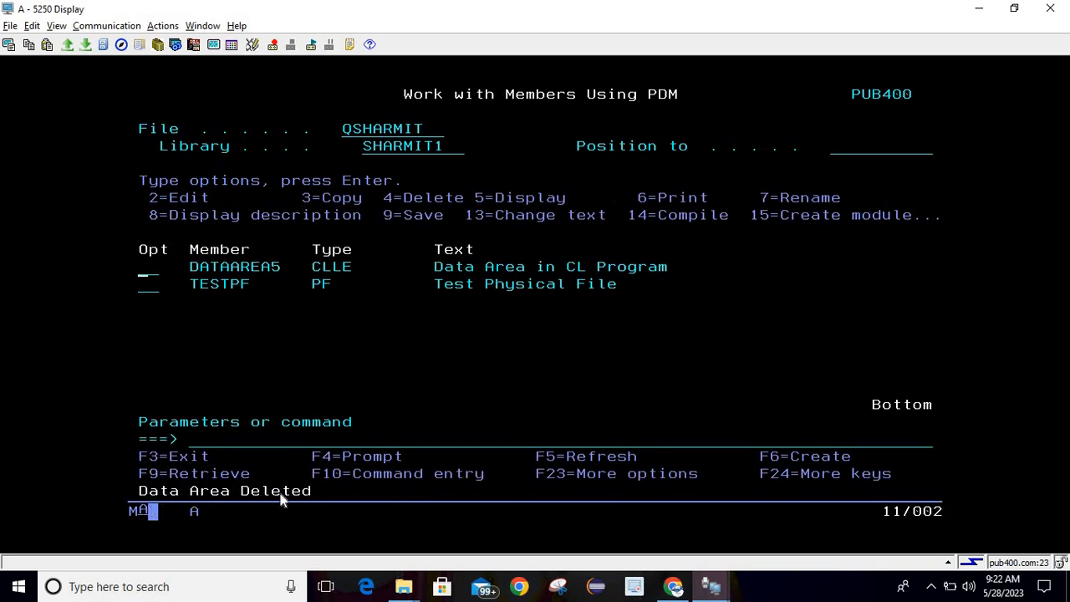
type("urko")
type("sharm")
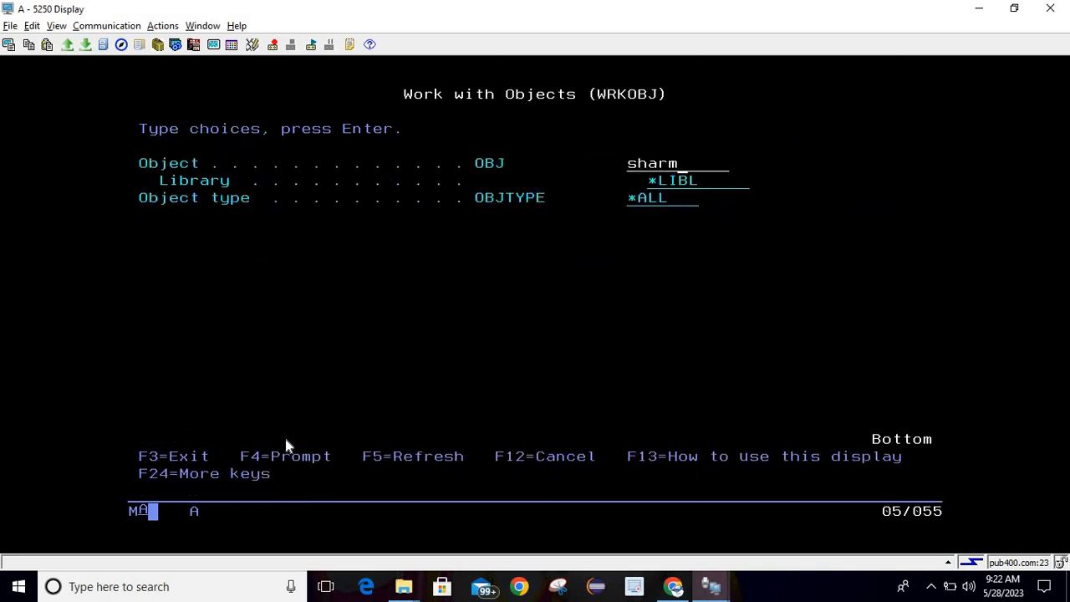
Step: Run the 'sharmit' object lookup finding nothing, then start a DSPDTAARA command
type("it")
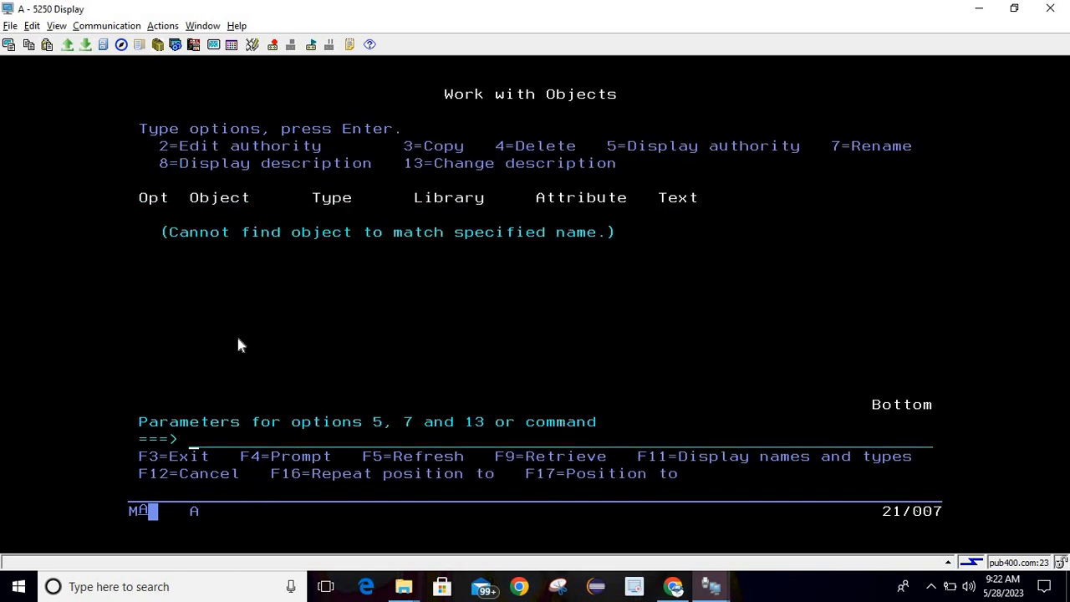
mouse_move(398, 336)
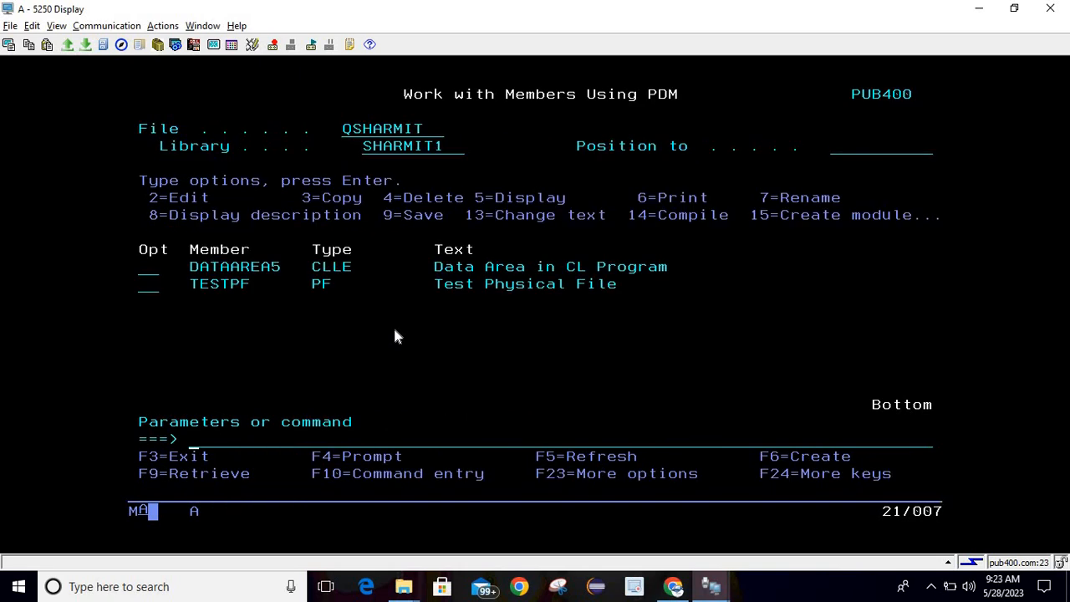
type("dspd")
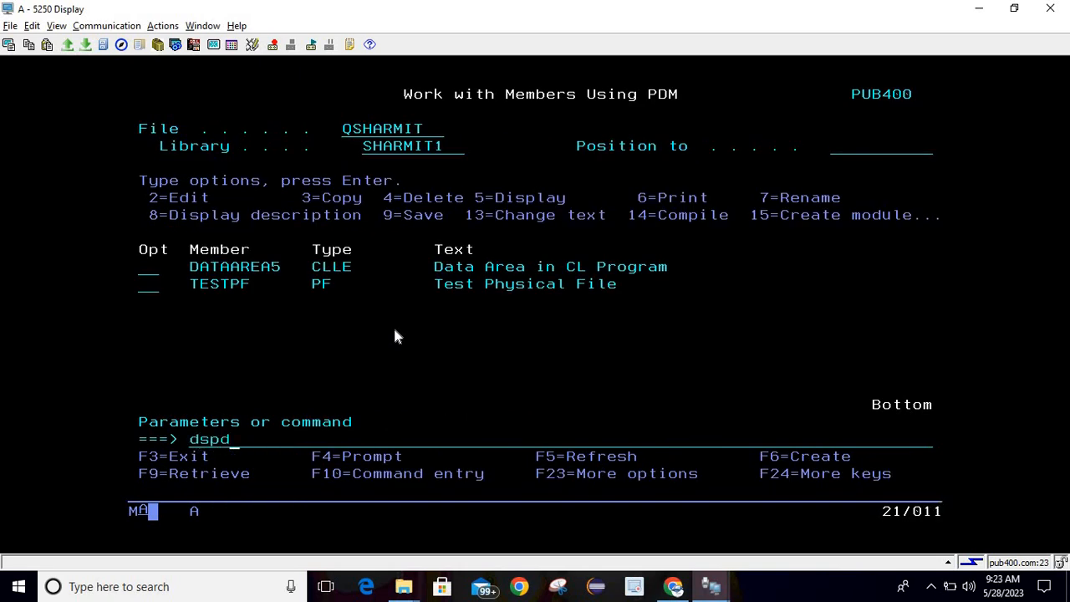
type("taa")
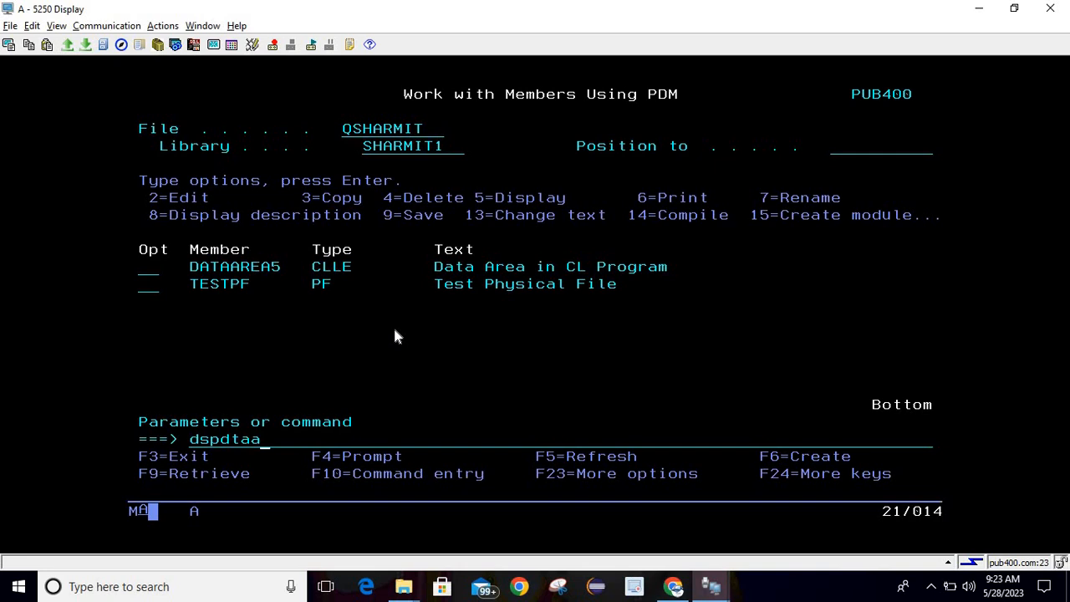